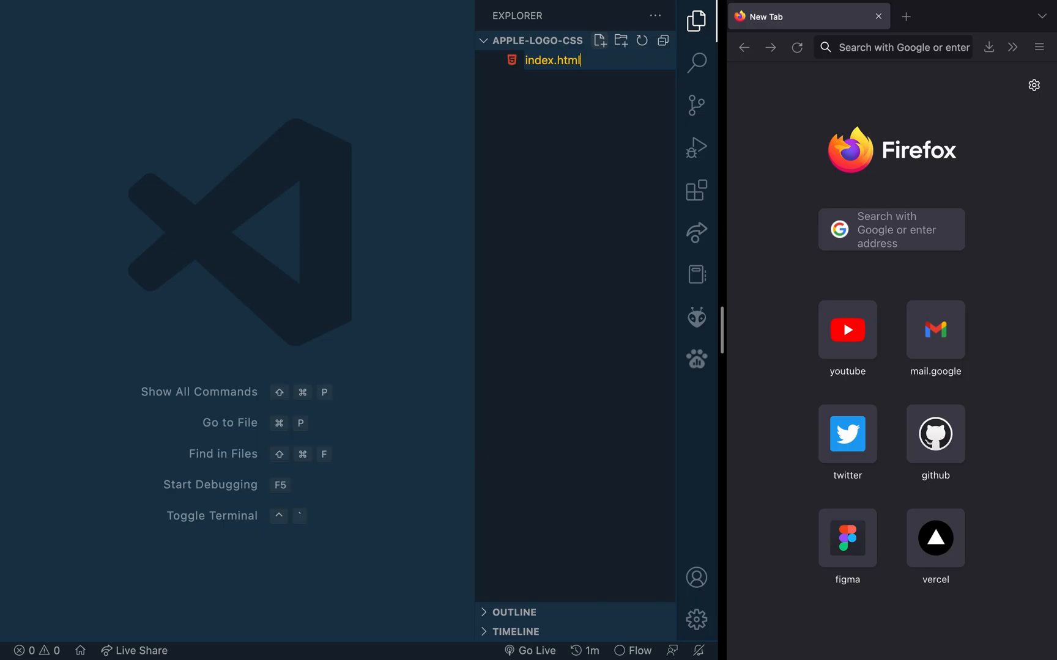
# Step: Fill index.html with an HTML skeleton, an apple div, and a link to style.css
pyautogui.click(552, 59)
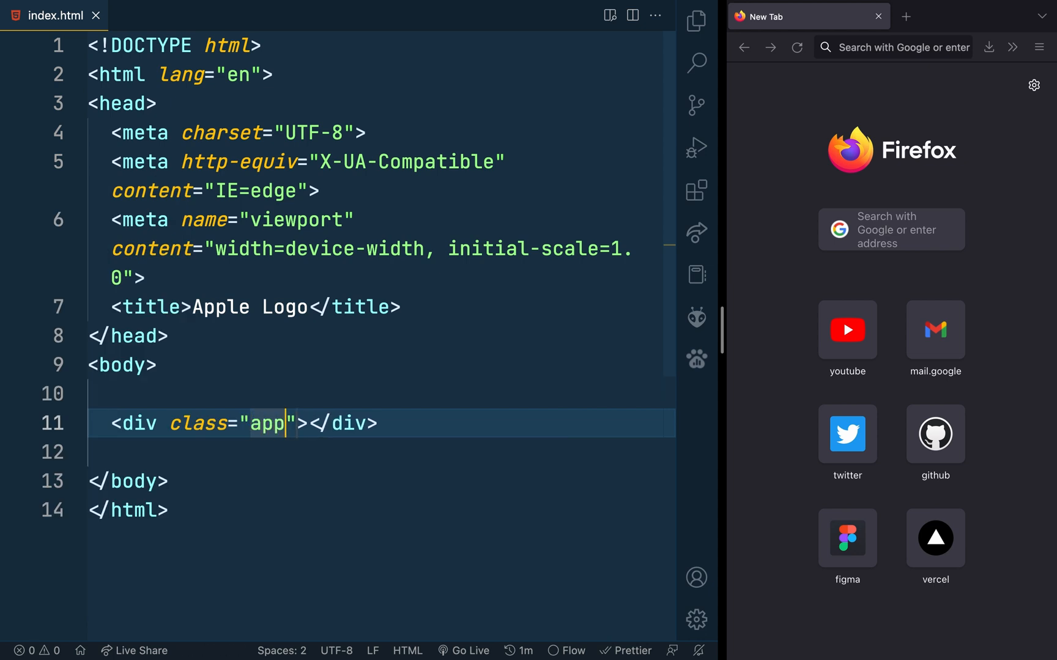
pyautogui.write('le')
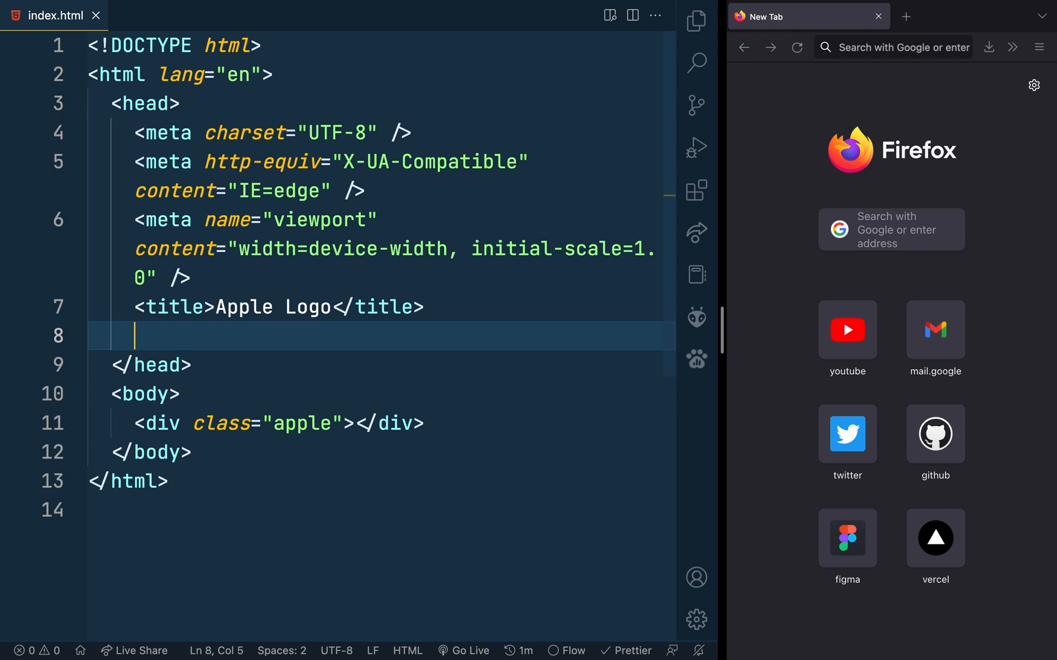
pyautogui.write('<link rel="stylesheet" href="style.css">')
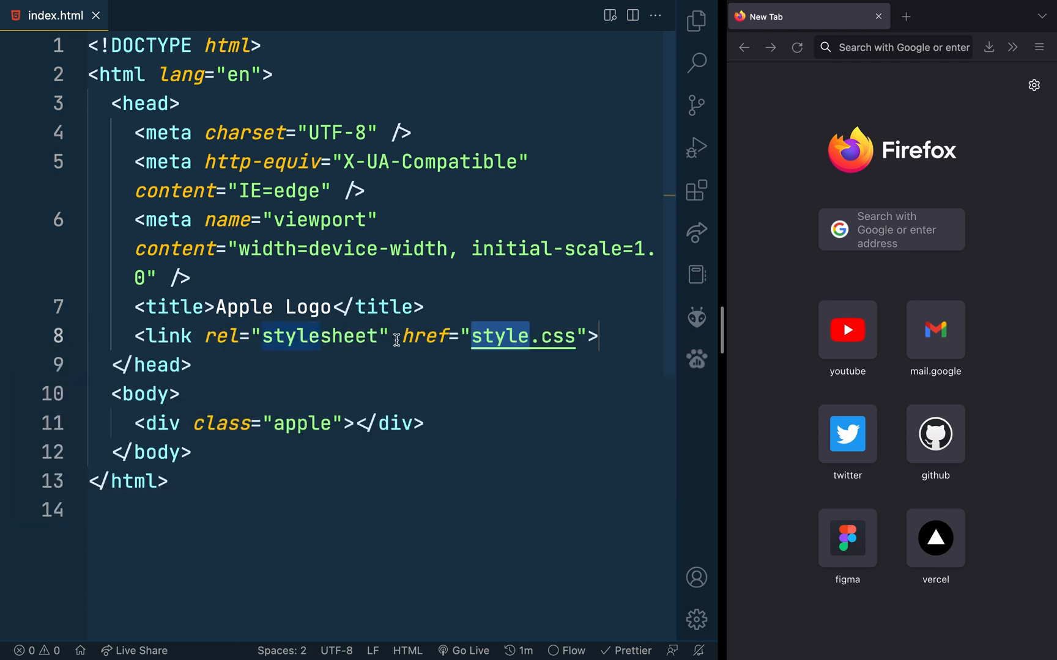
pyautogui.click(182, 394)
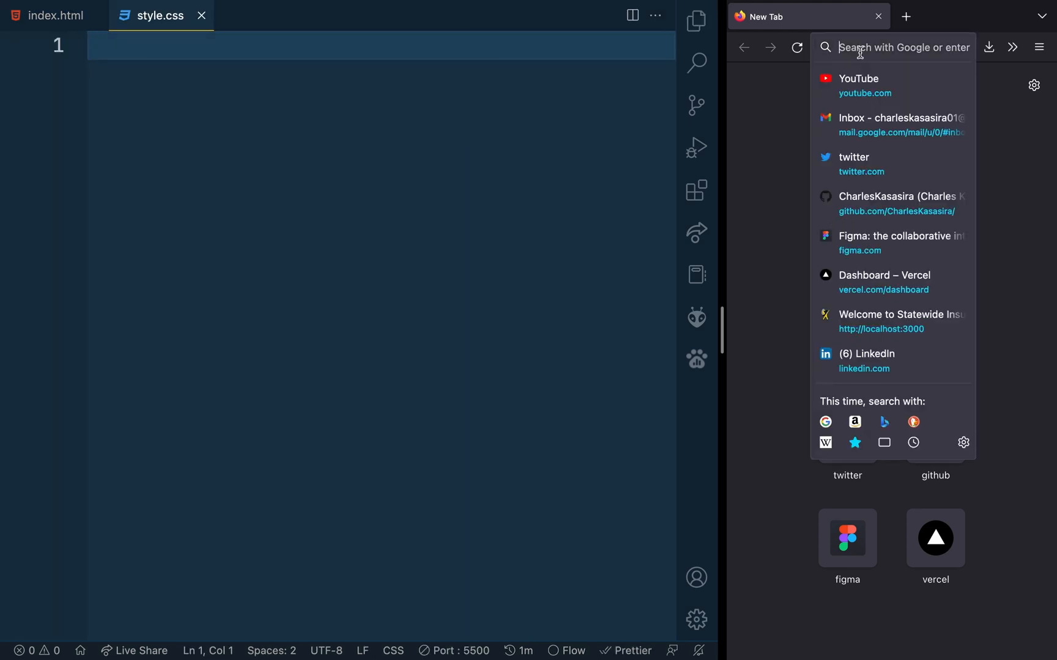
# Step: Preview at localhost:5500 and give body 100vh height, flex centering, and a #000 background
pyautogui.write('localhost:rr00/')
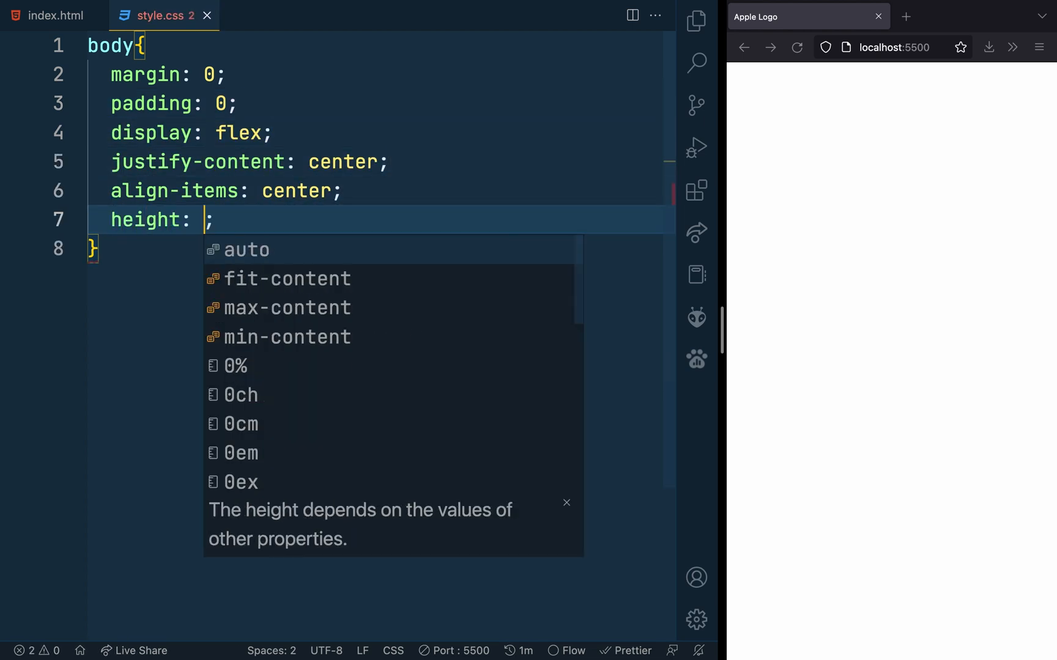
pyautogui.write('100vh;')
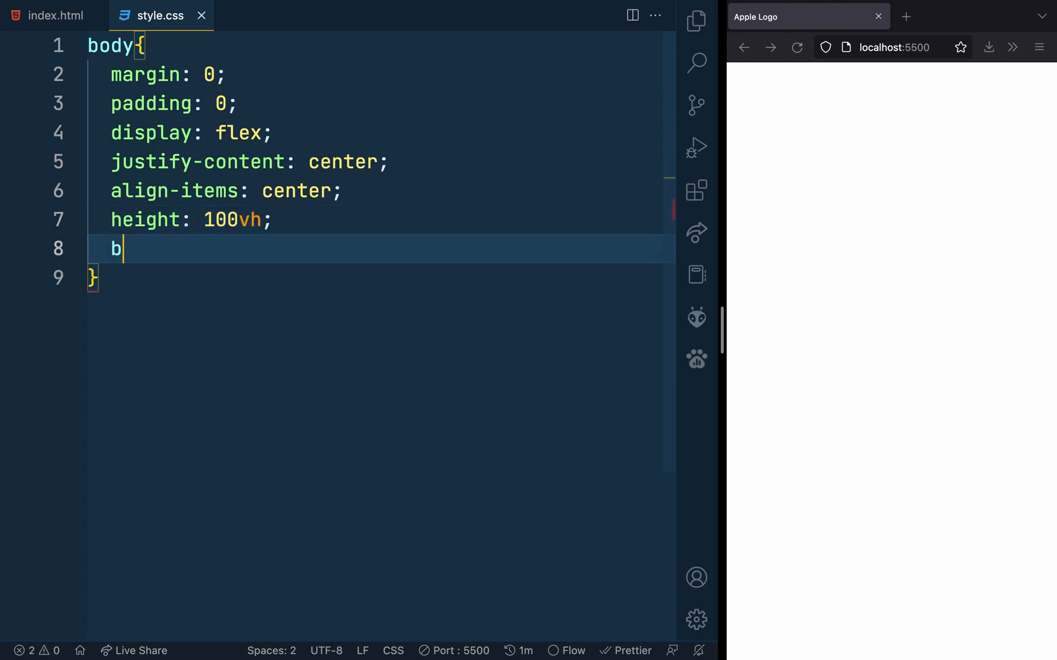
pyautogui.write('ackground-color: #000;')
pyautogui.write('.apple')
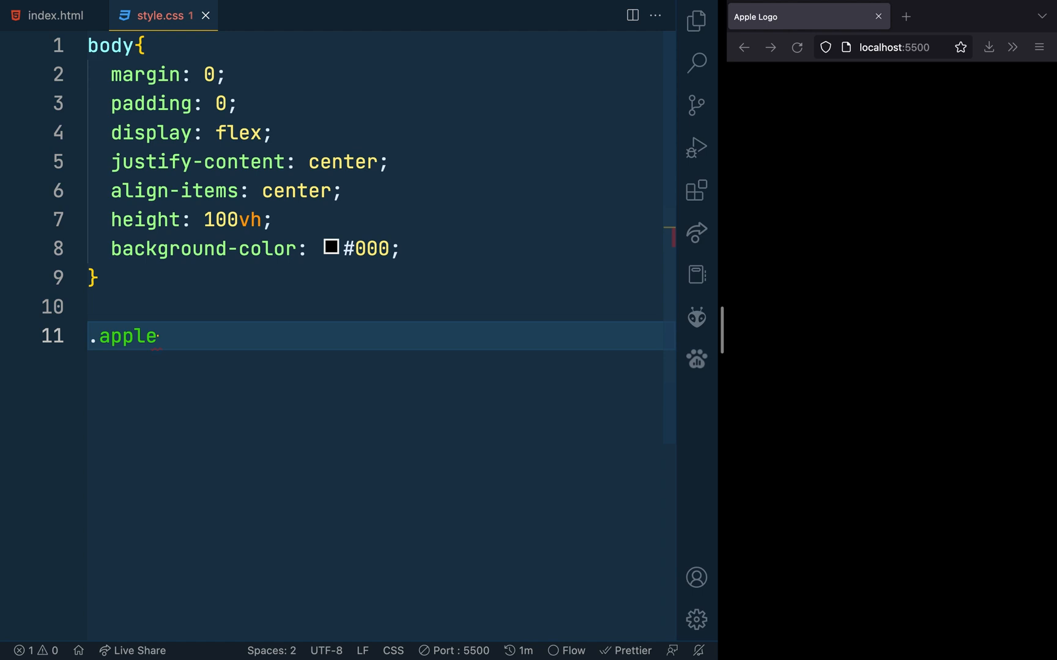
# Step: Make .apple white, 198px by 208px, with border-radius 35% 35% 41% 41% / 42% 42% 75% 75%
pyautogui.write('{')
pyautogui.write('height: ;')
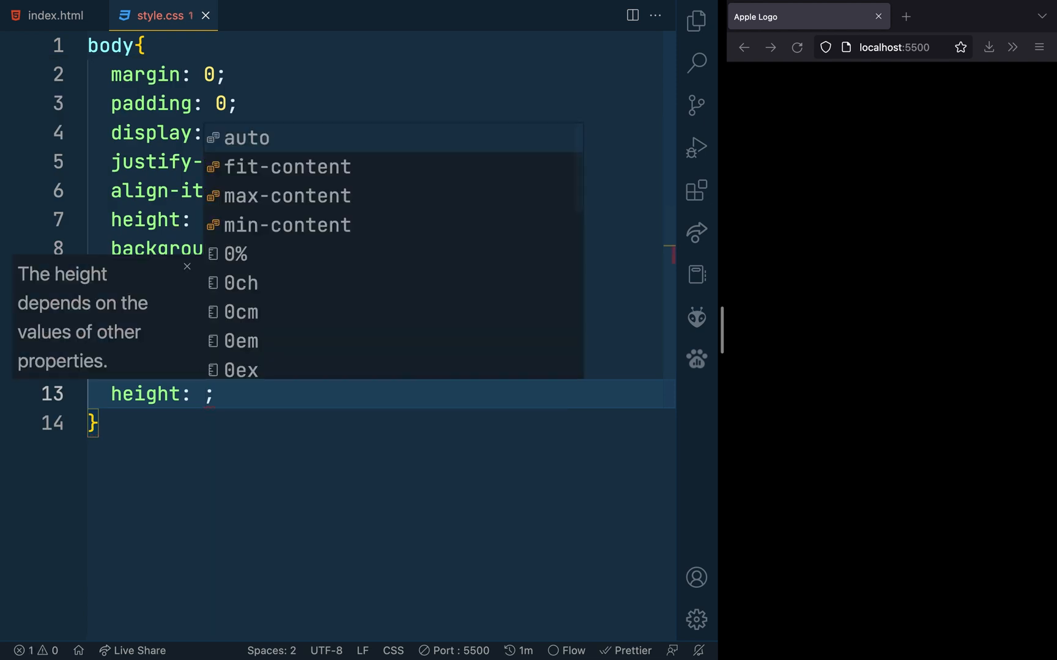
pyautogui.write('198px')
pyautogui.write('border-radius: 35;')
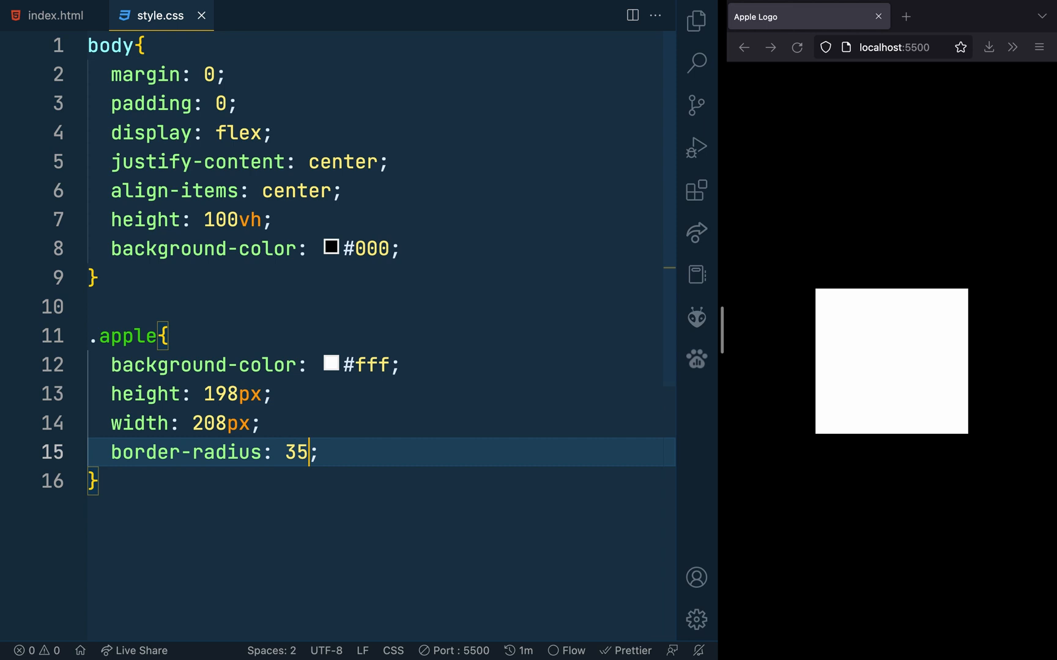
pyautogui.write('% 35%')
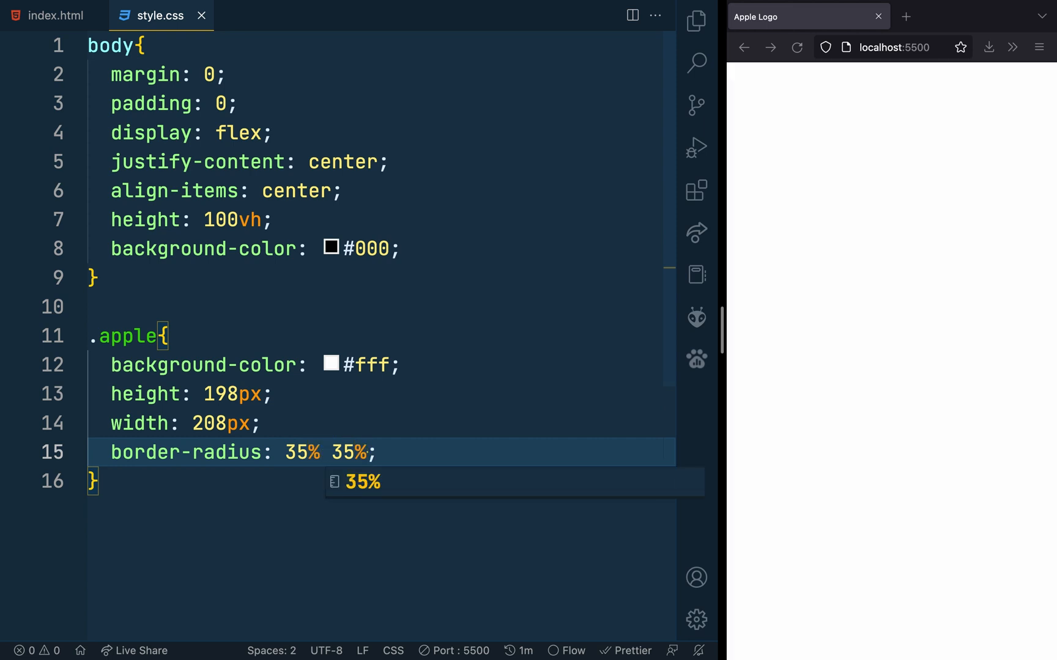
pyautogui.write('41% 41% / 4')
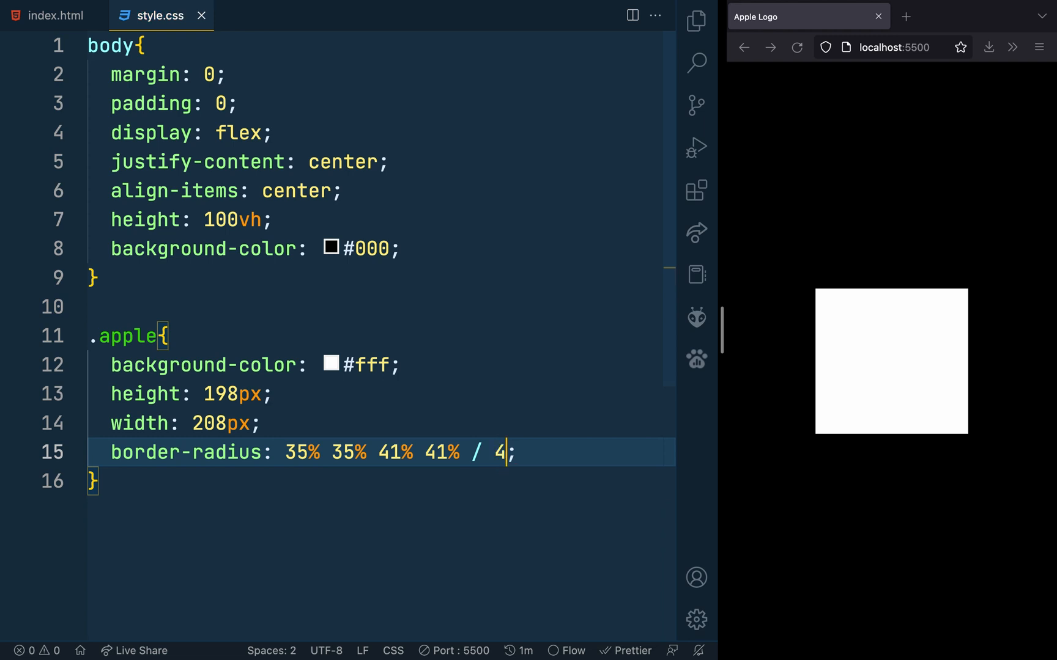
pyautogui.write('2% 42%')
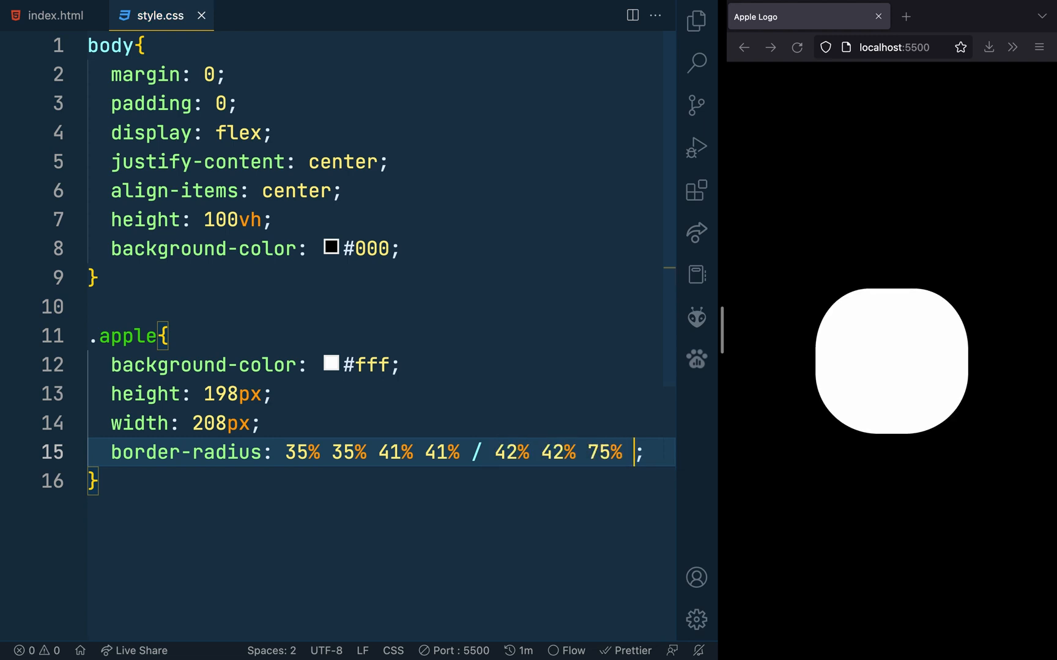
pyautogui.write('75%')
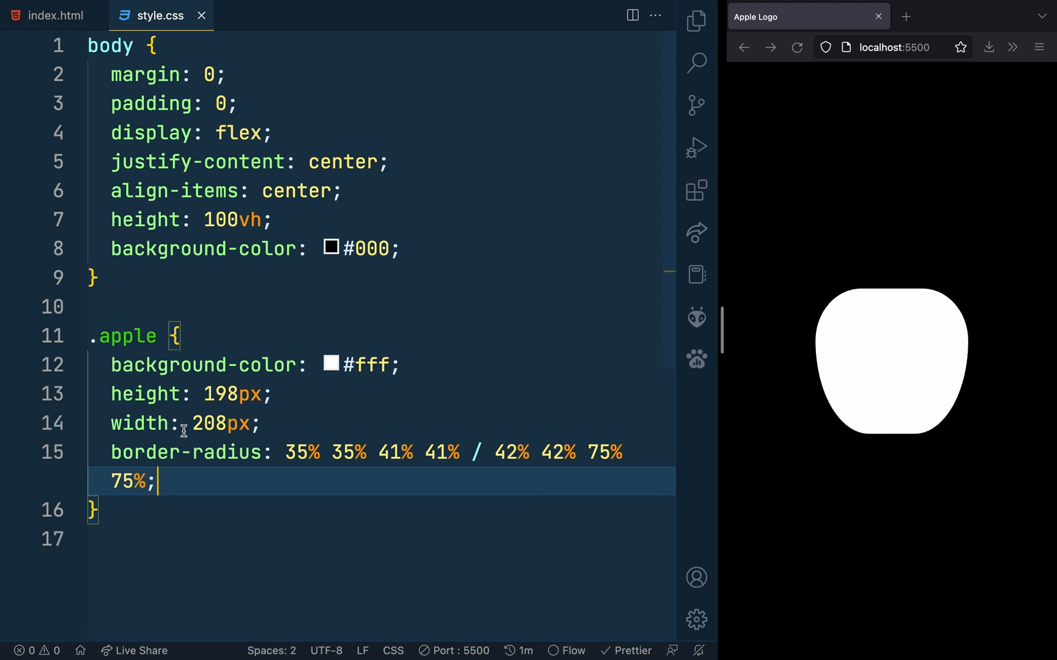
pyautogui.write('.apple')
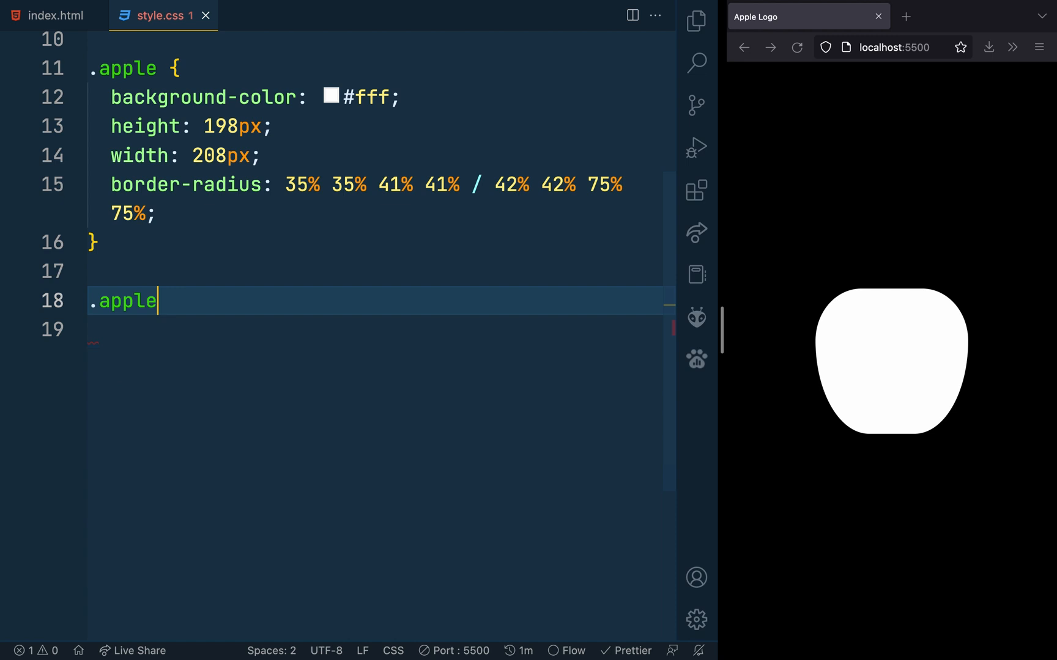
# Step: Style the .apple::before leaf with 100px border-radius, a -51px margin, and absolute positioning
pyautogui.write('::before{')
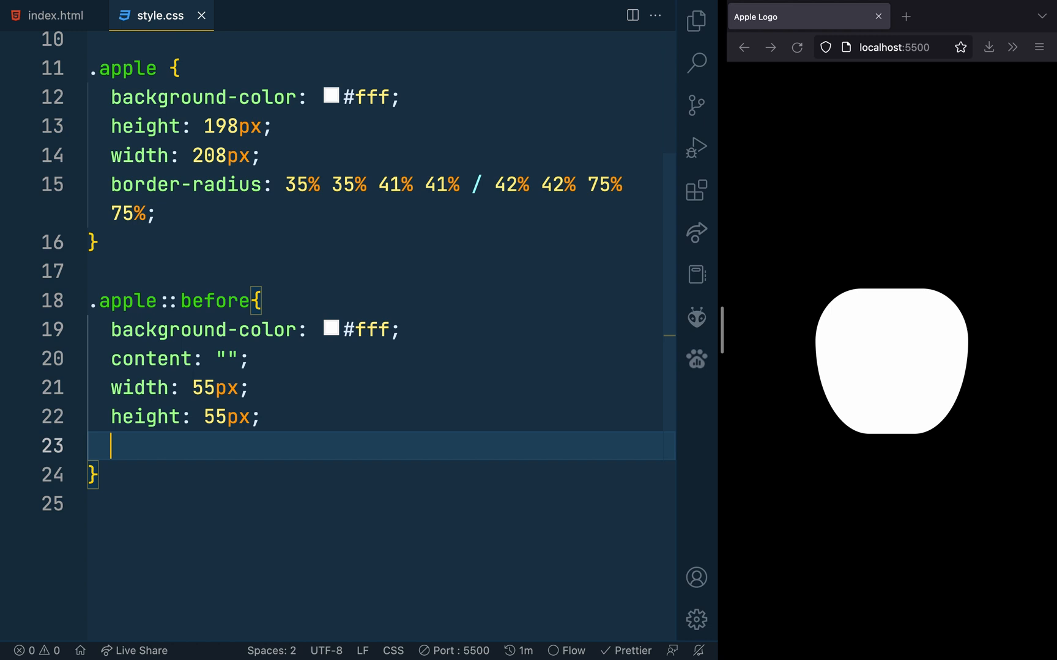
pyautogui.write('border-radius: ;')
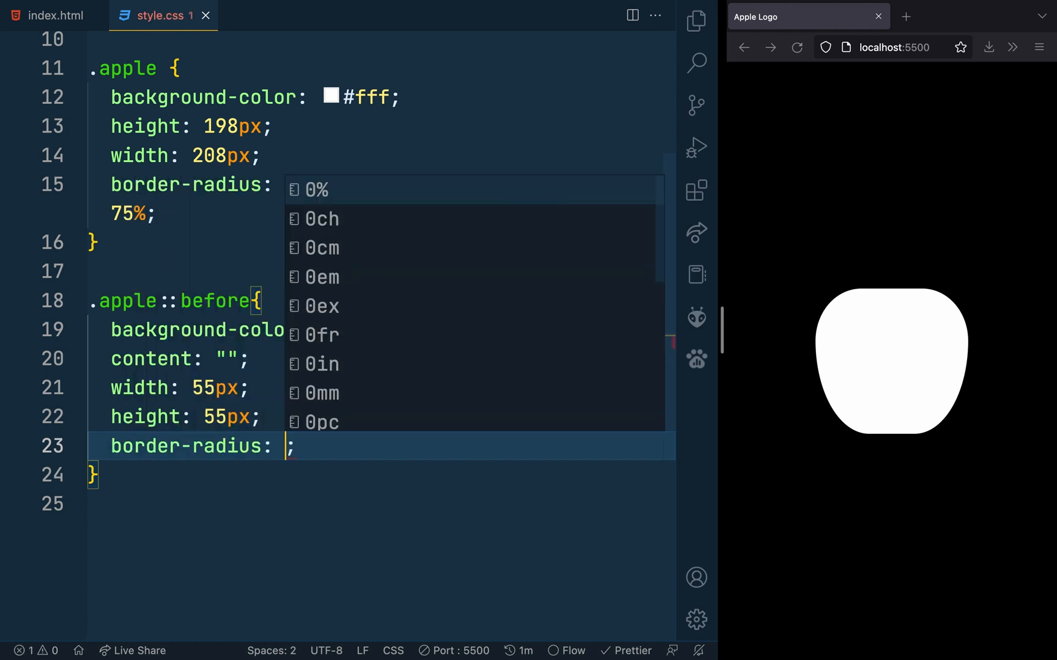
pyautogui.write('100px')
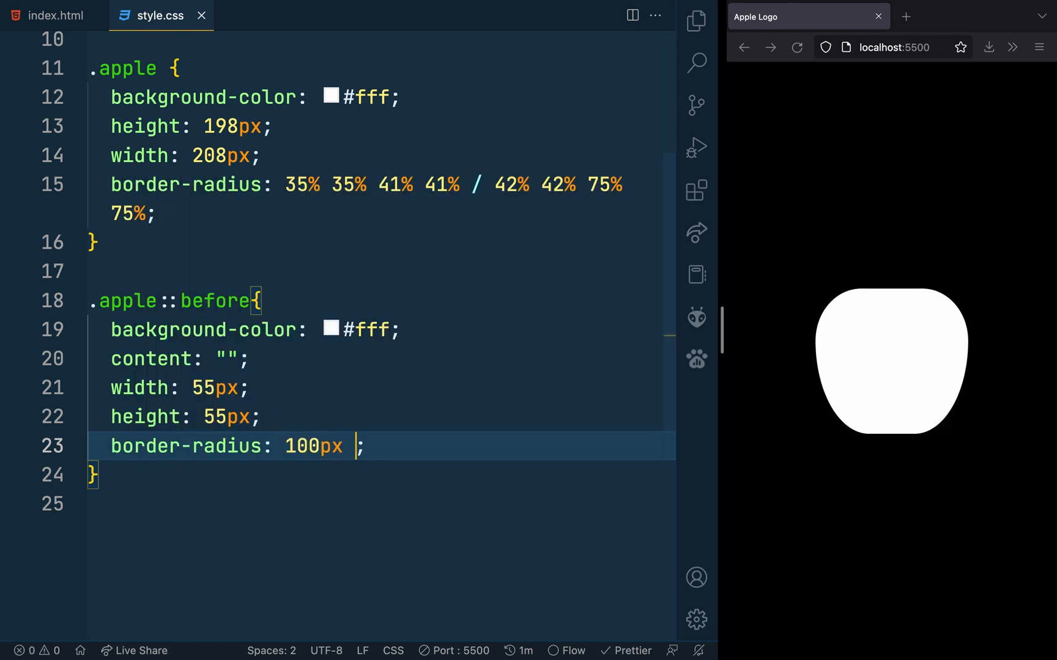
pyautogui.write('margin: ;')
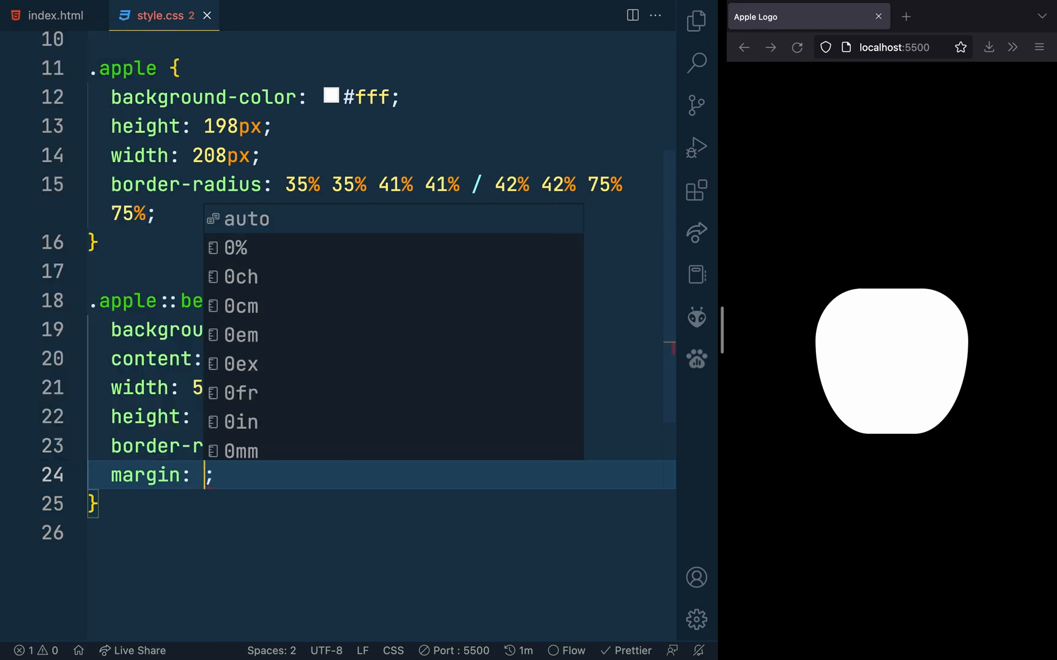
pyautogui.write('-51px')
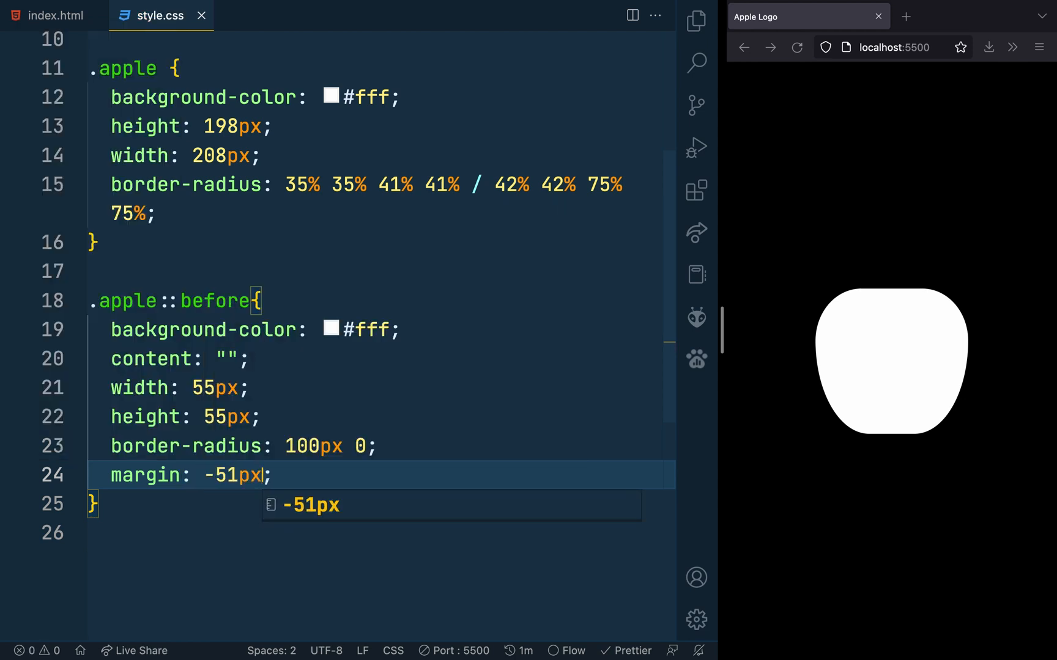
pyautogui.write('0 0 100px')
pyautogui.write('z-index: 5;')
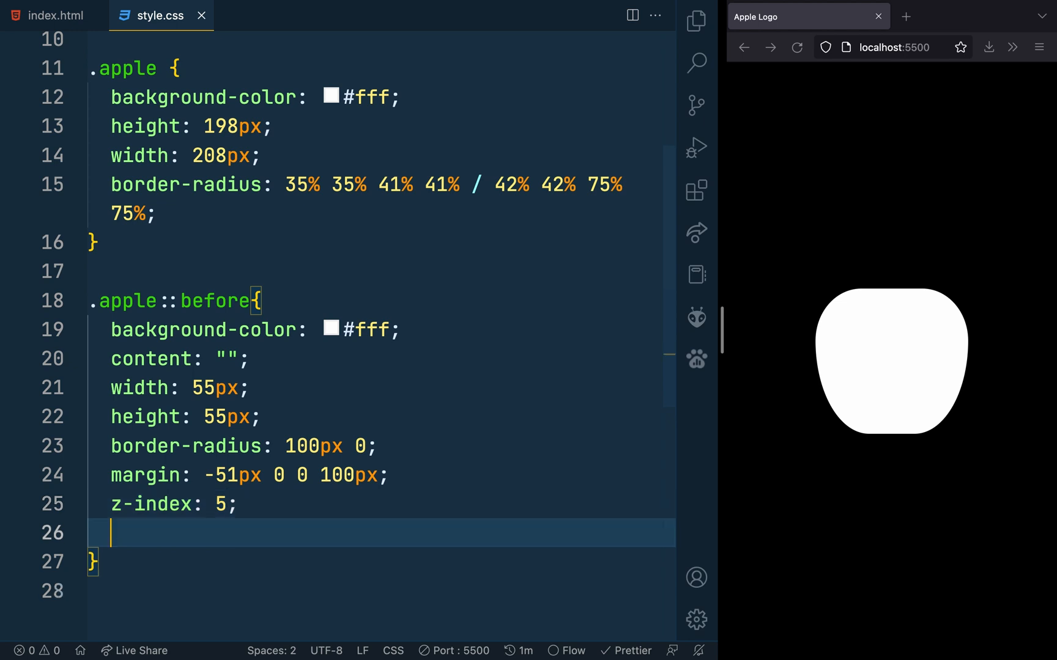
pyautogui.write('position: absolute;')
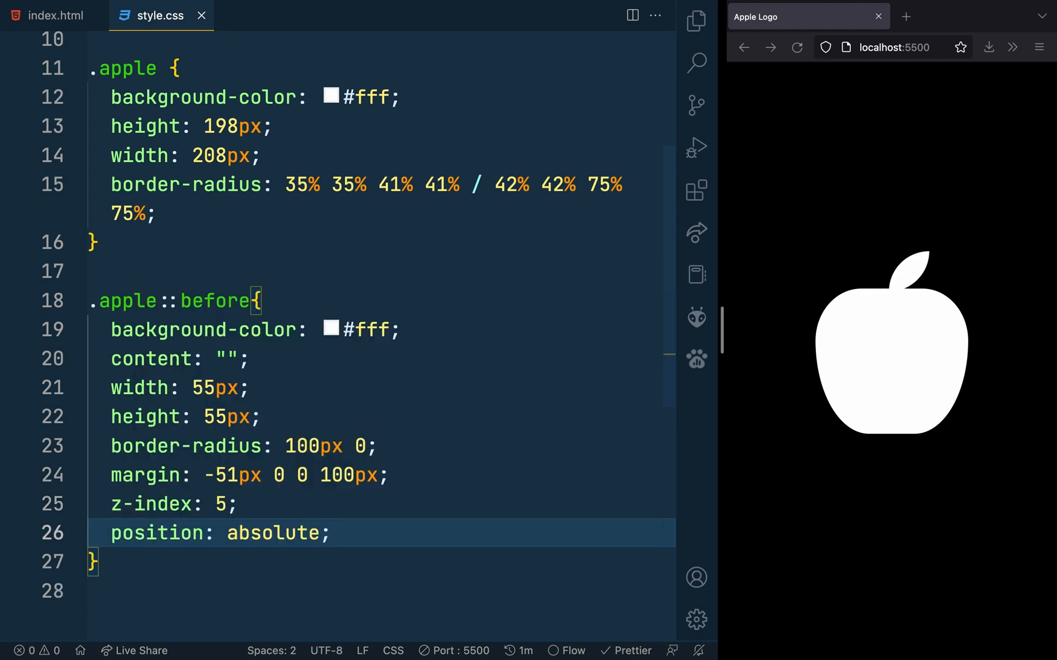
pyautogui.write('.apple::after{')
pyautogui.write('background-color: #fff;')
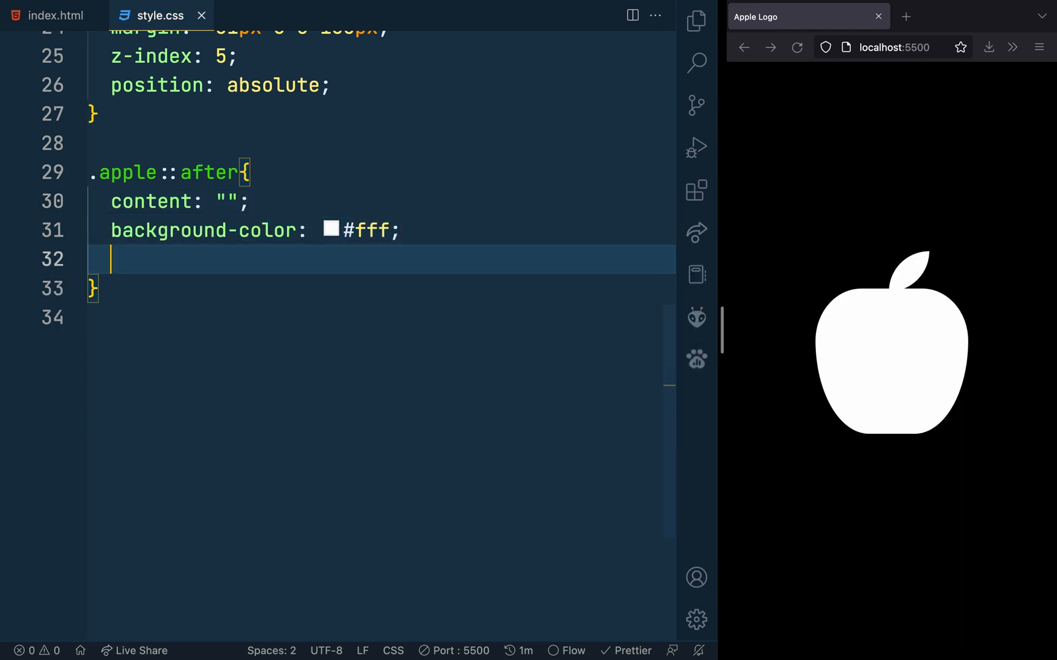
# Step: Add .apple::after as a 90px black circle with 50% radius at margin 28px 0 0 174px
pyautogui.write('width: 90p')
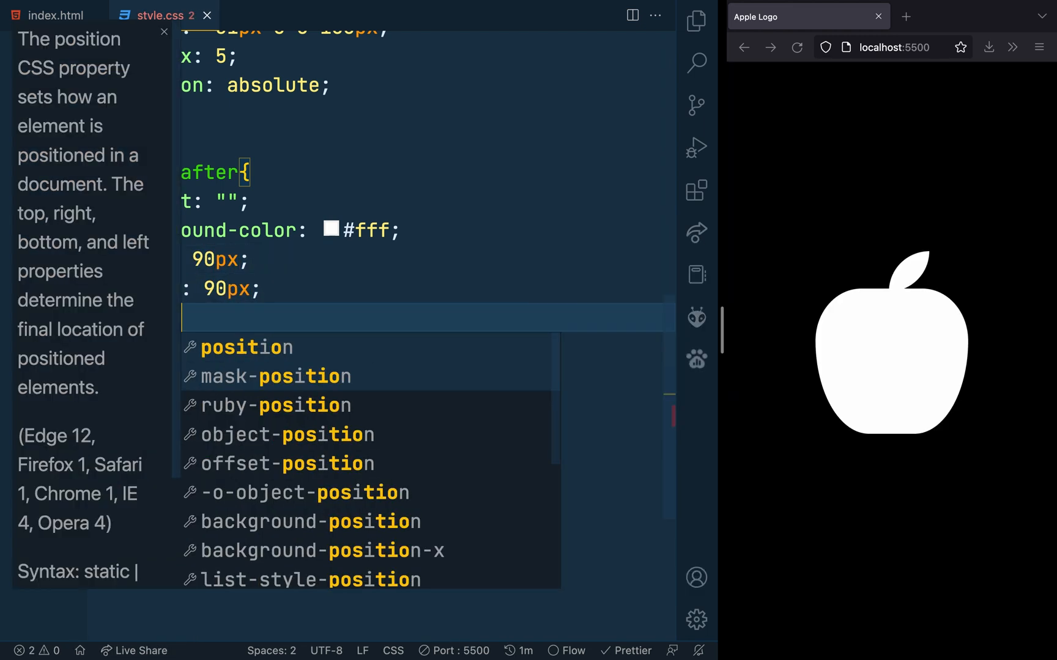
pyautogui.write('margin: ;')
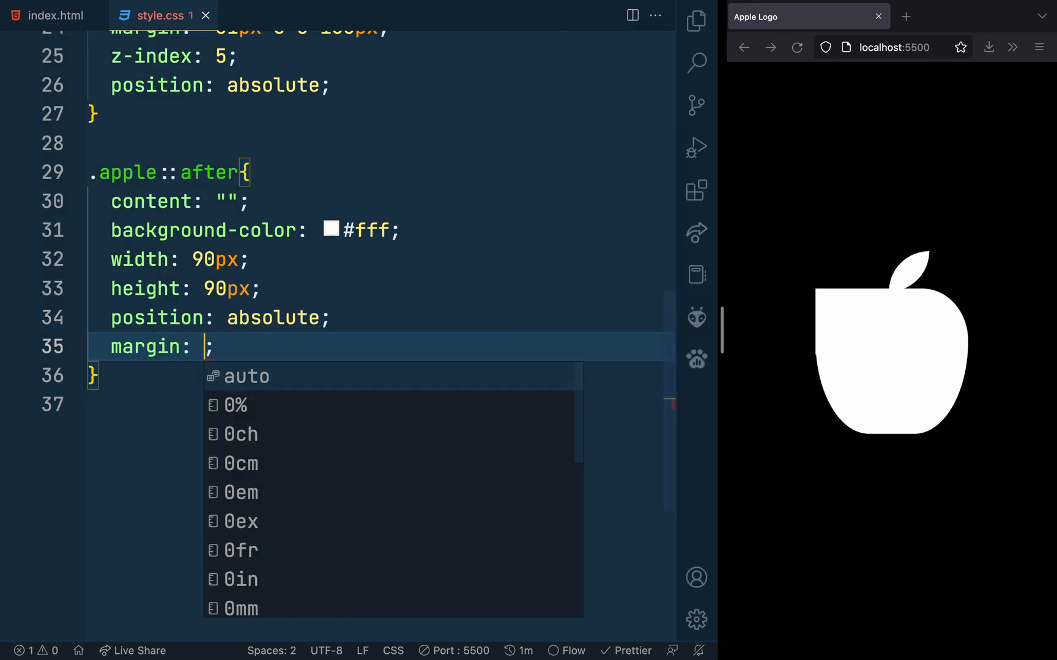
pyautogui.write('28px 0')
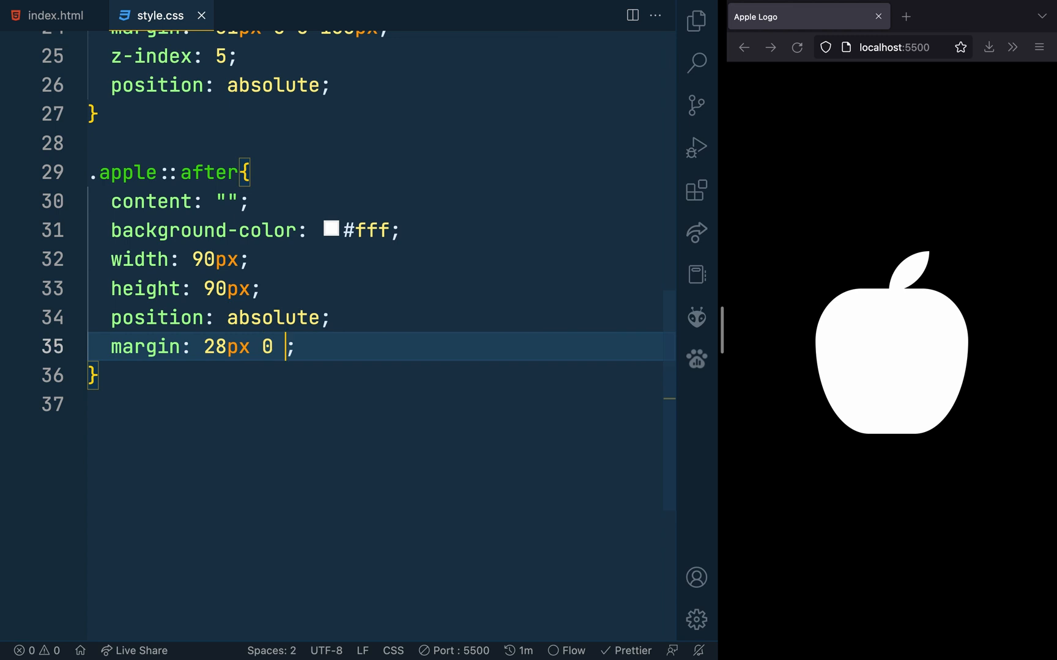
pyautogui.write('0 174px')
pyautogui.write('border-radius: ;')
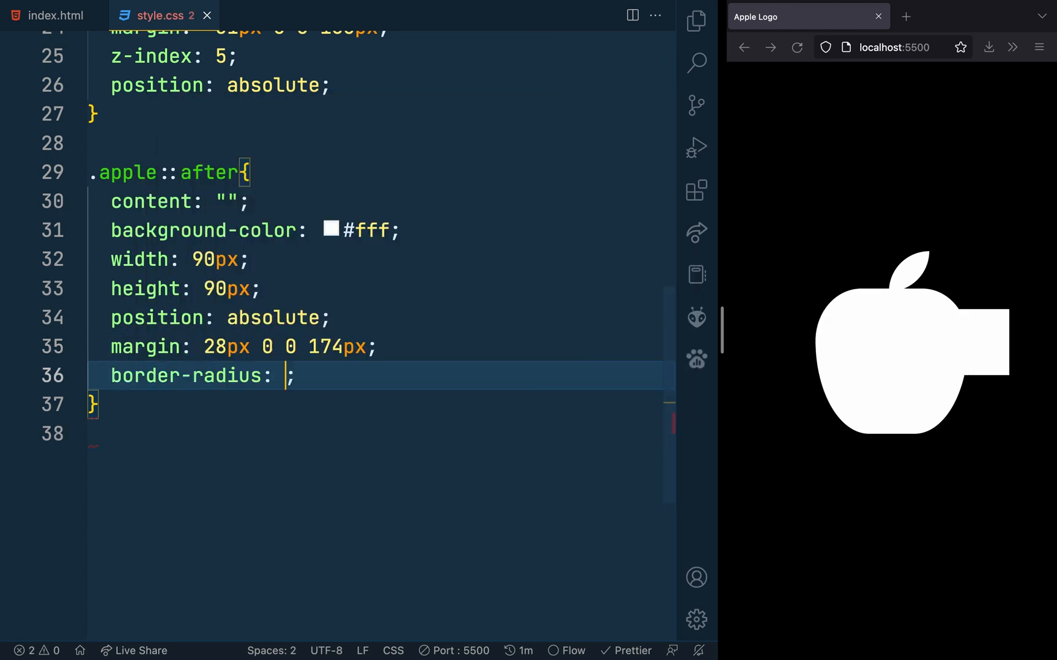
pyautogui.write('50%')
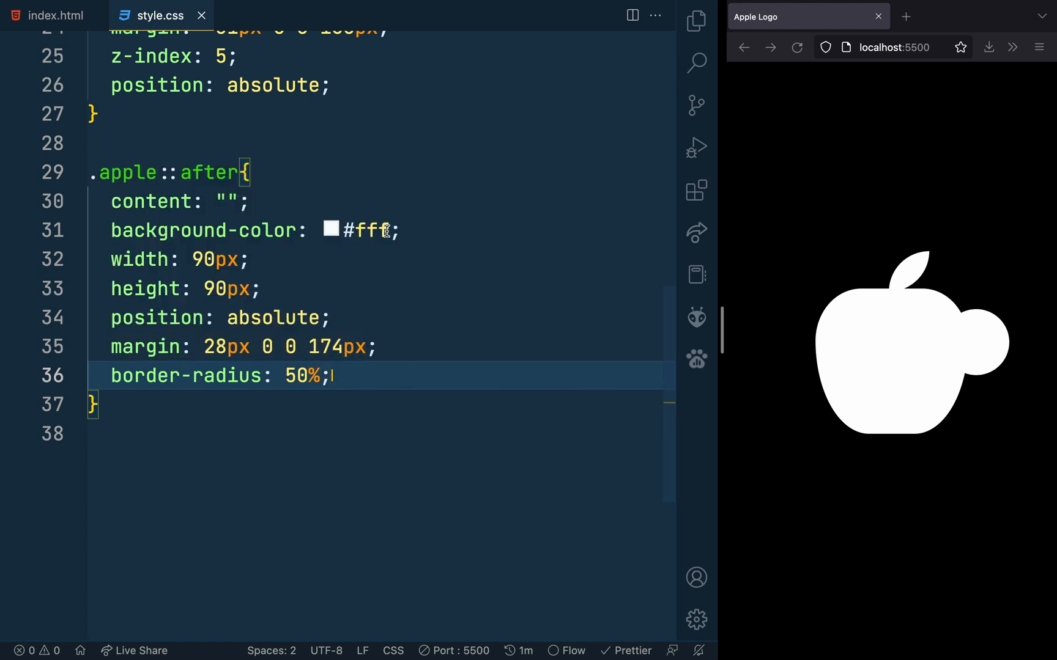
pyautogui.write('#000')
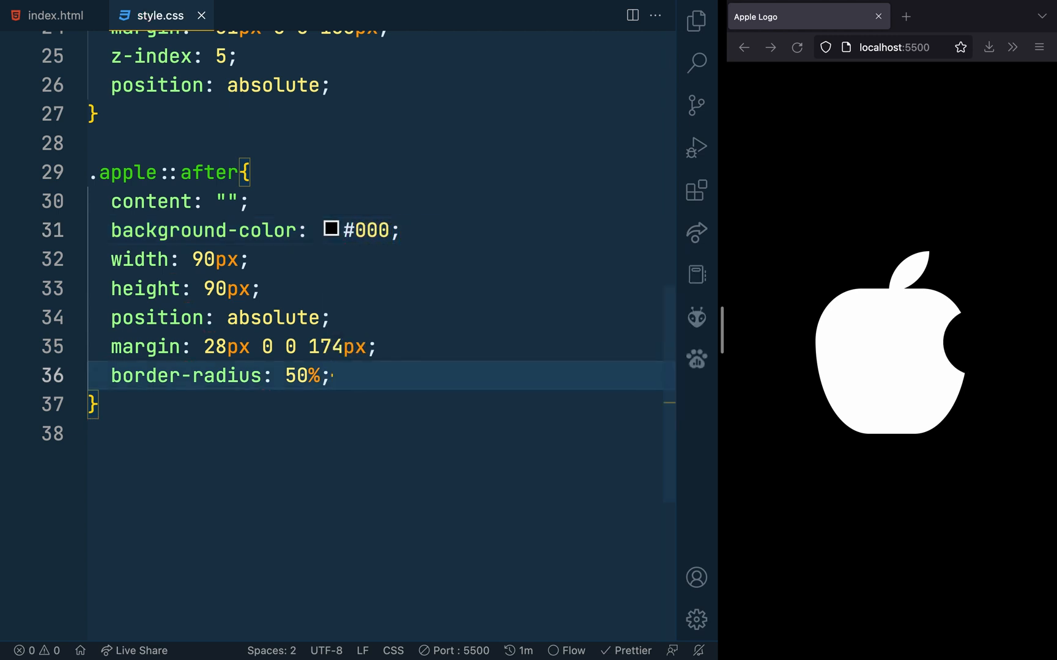
pyautogui.write('z-index')
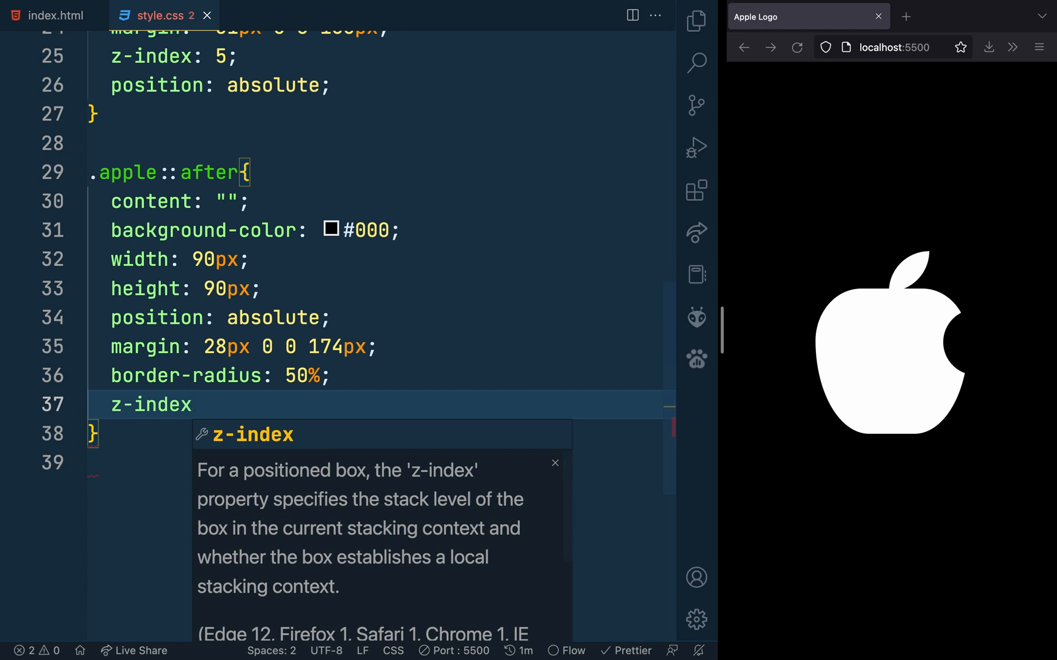
# Step: Give the bite element z-index 3 and a multi-value list of #000 box-shadows
pyautogui.write(': 3;')
pyautogui.write('box-shadow: -12;')
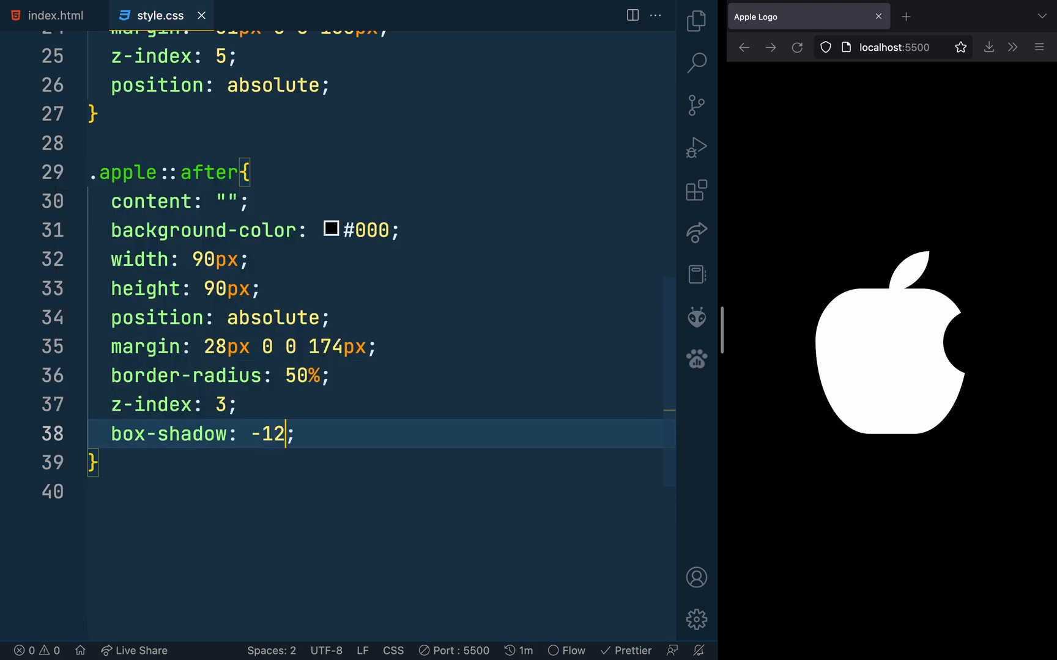
pyautogui.write('7px -109px 0 #000')
pyautogui.write('-118')
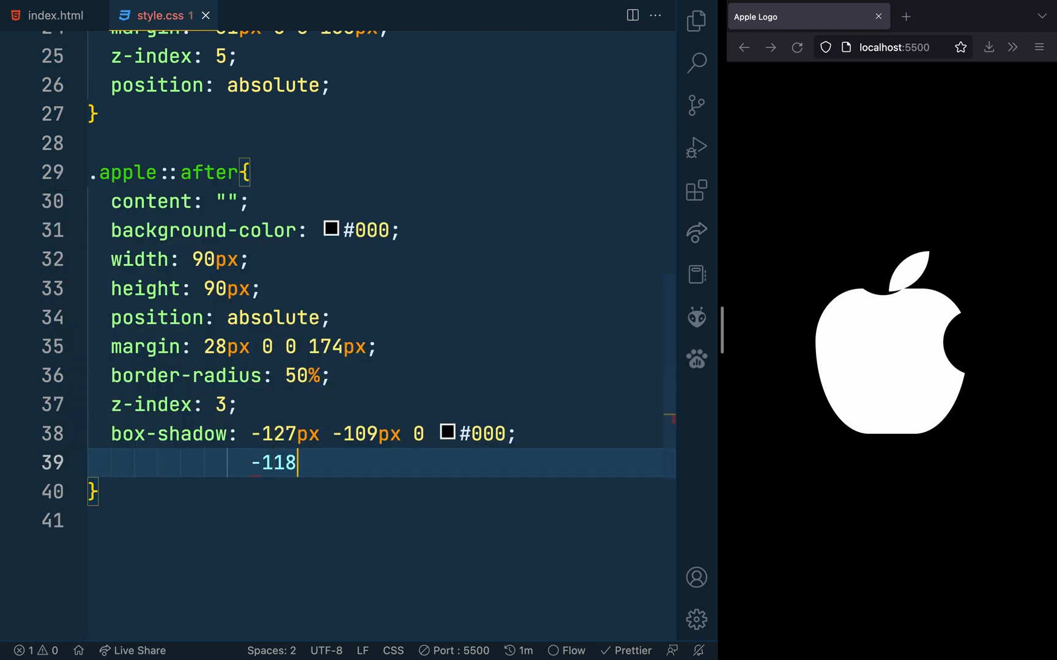
pyautogui.write('x  - 107px')
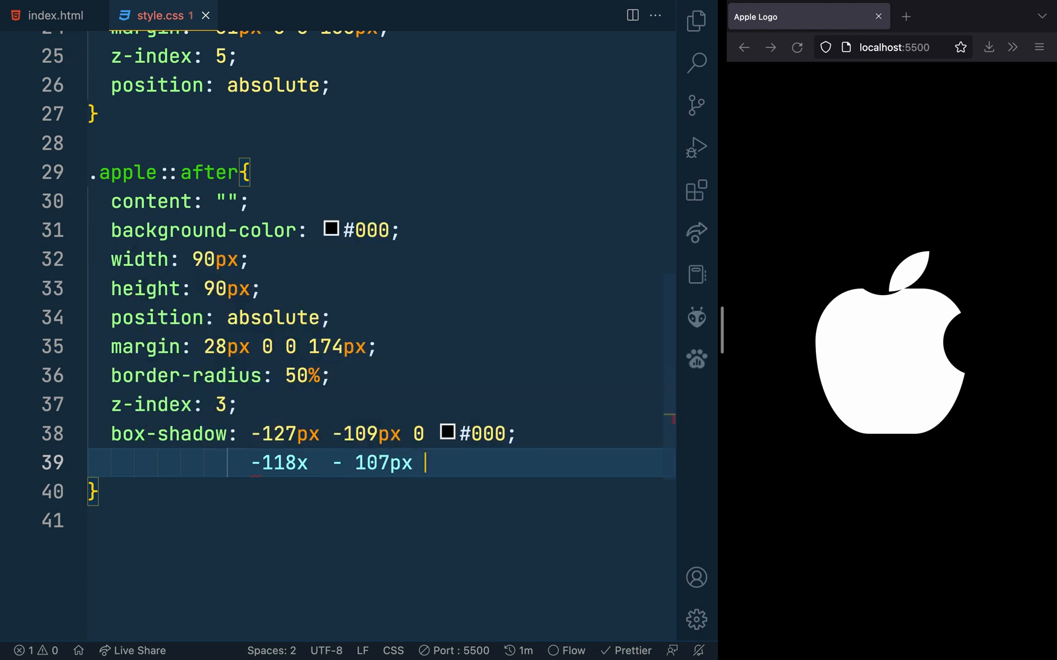
pyautogui.write('0 #000,')
pyautogui.write('-10')
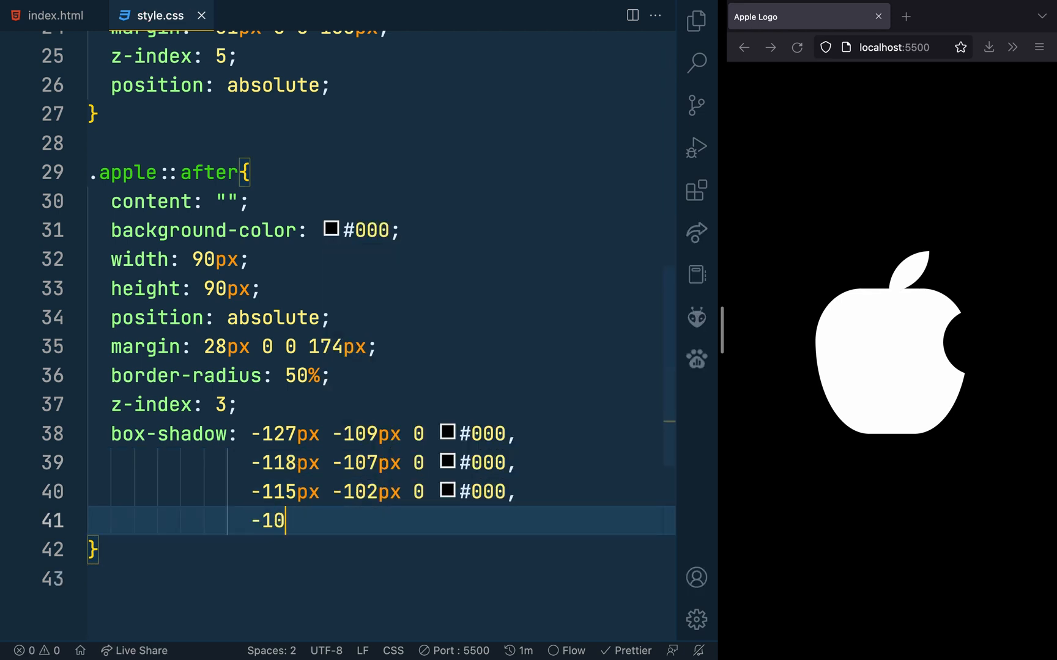
pyautogui.write('5px -109px 0 #000,')
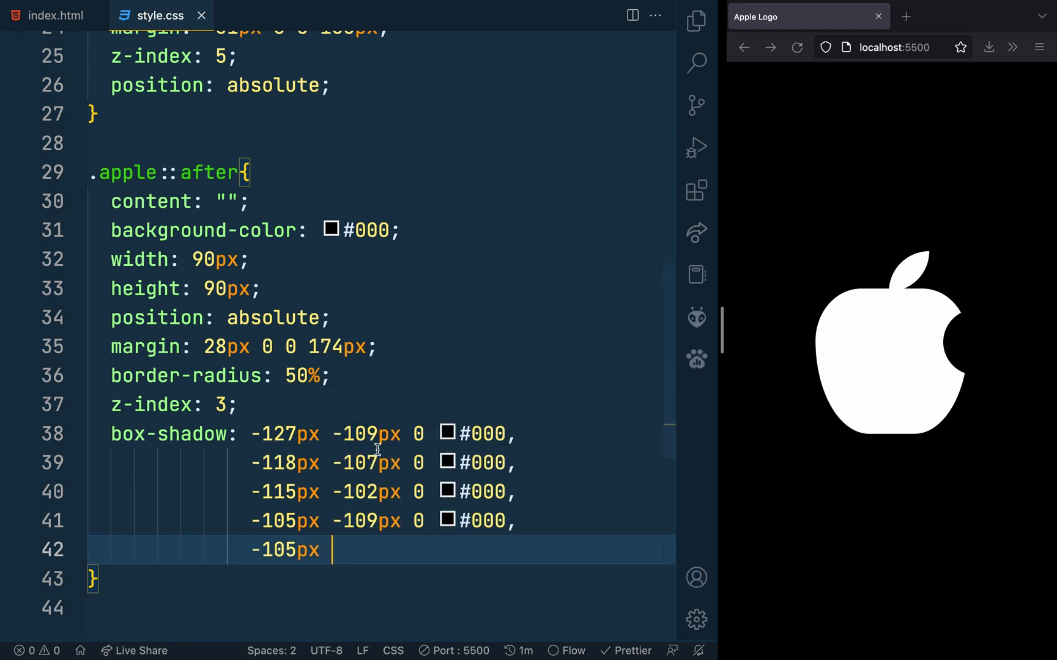
pyautogui.write('-109px 0 #000,')
pyautogui.write('-107')
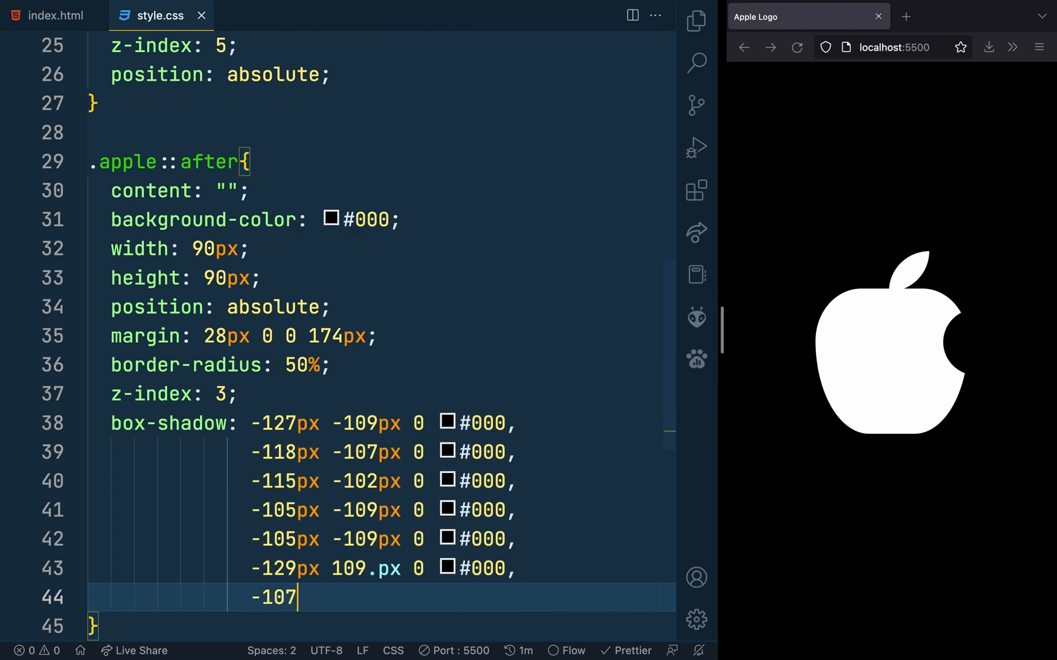
pyautogui.write('px 166')
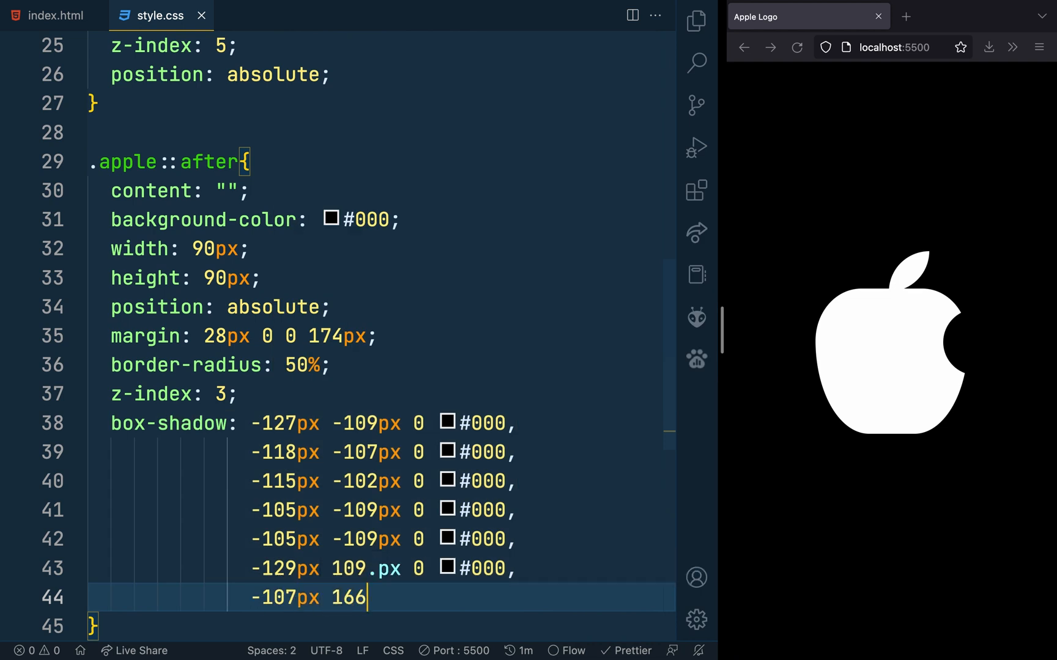
pyautogui.write('px 0 #000,')
pyautogui.write('-119px 161px')
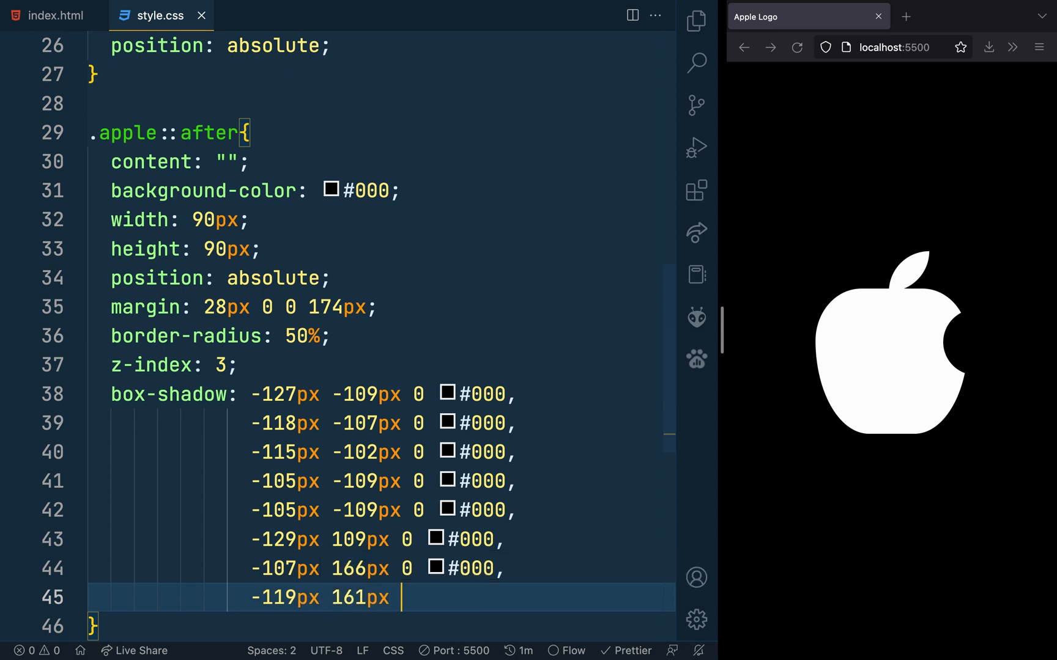
pyautogui.write('0 #000;')
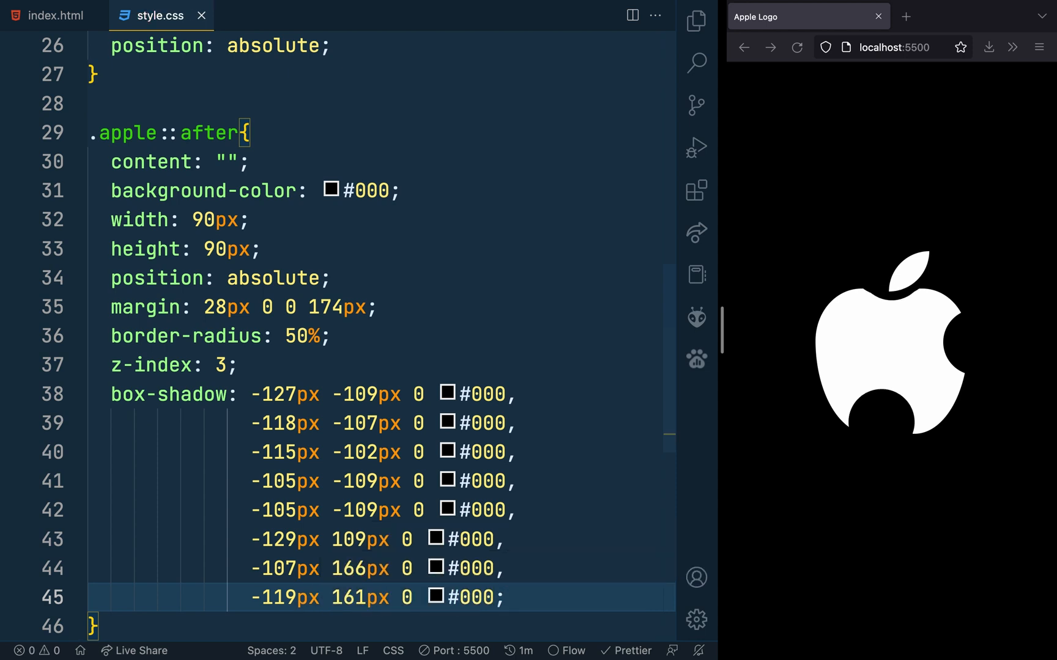